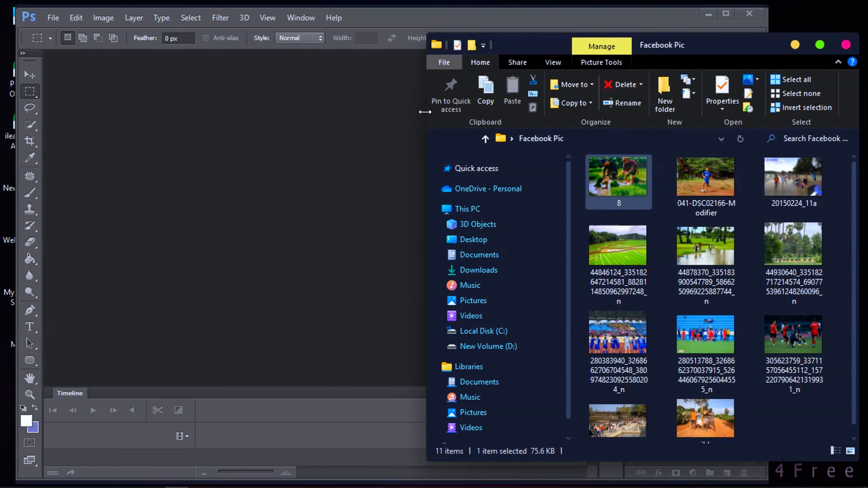
# Select the flooded field and green rice field photos and try dropping them onto Photoshop.
pyautogui.click(618, 245)
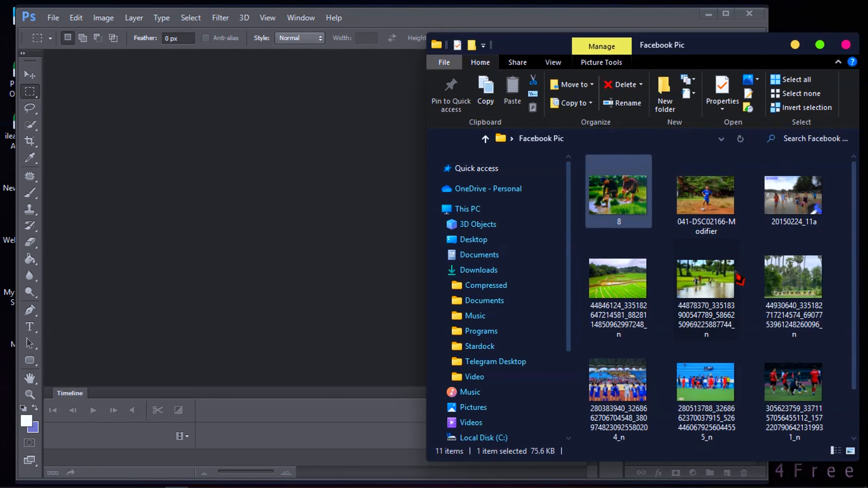
pyautogui.click(706, 279)
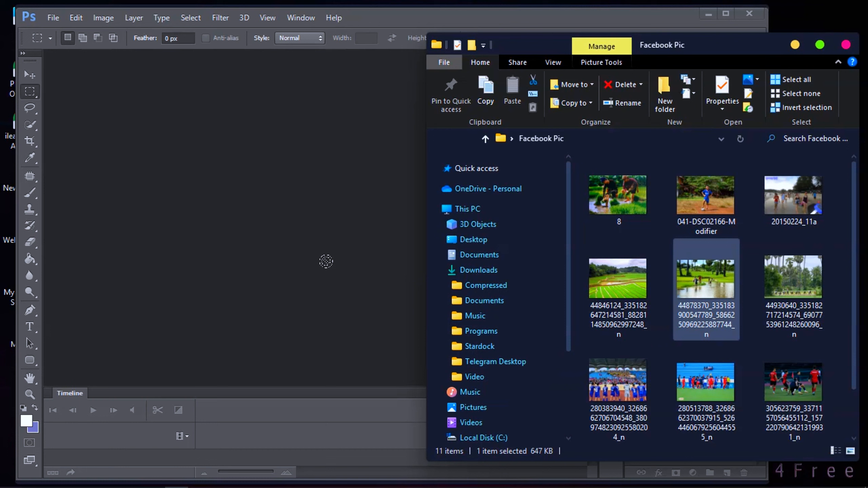
pyautogui.click(618, 278)
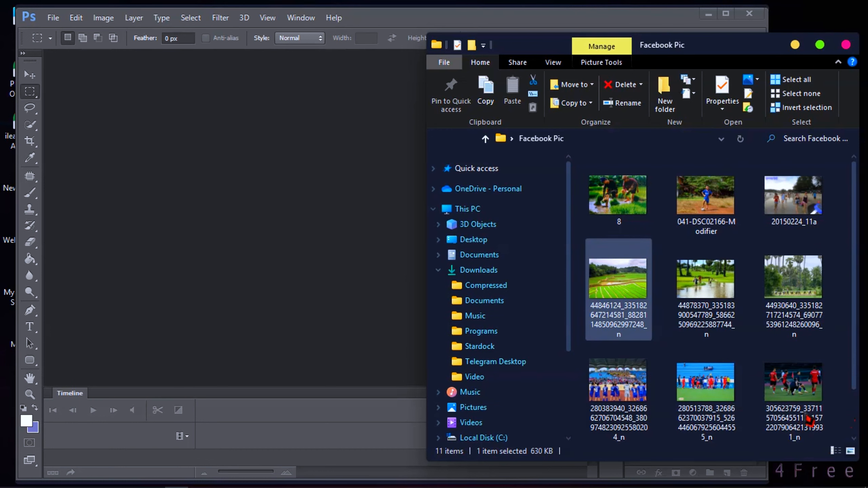
pyautogui.click(706, 382)
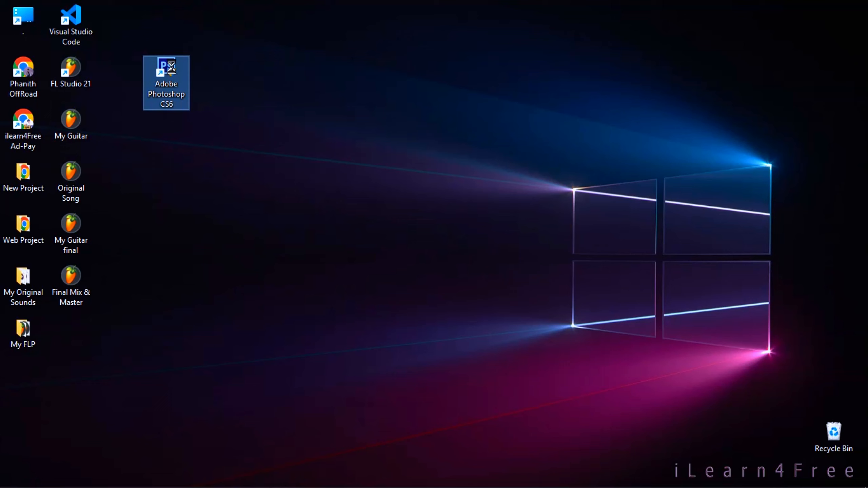
# Enable 'Run this program as an administrator' in the Photoshop CS6 shortcut's compatibility properties.
pyautogui.rightClick(167, 71)
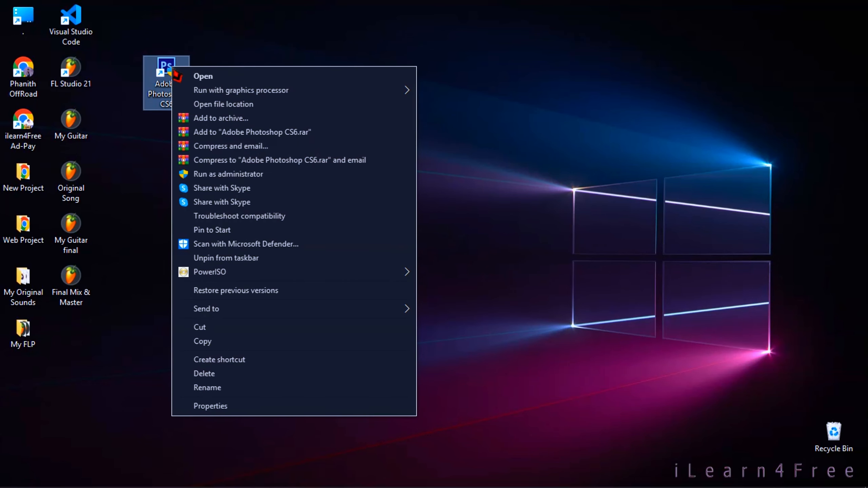
pyautogui.moveTo(213, 419)
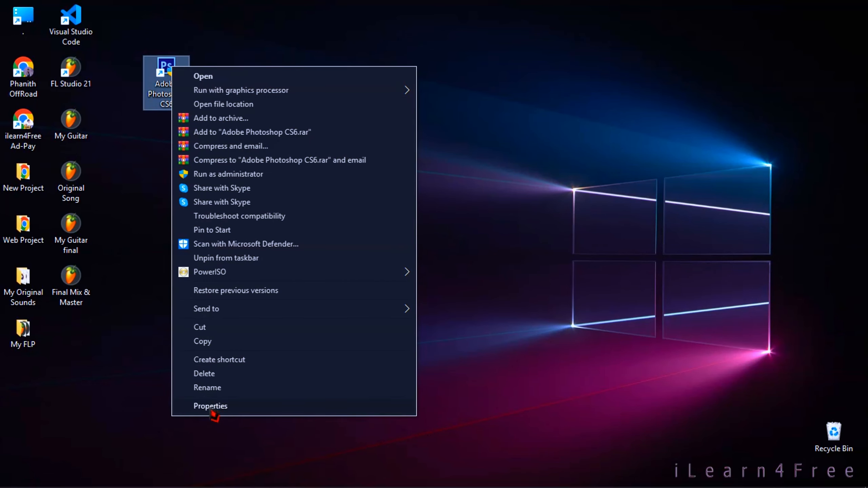
pyautogui.click(210, 406)
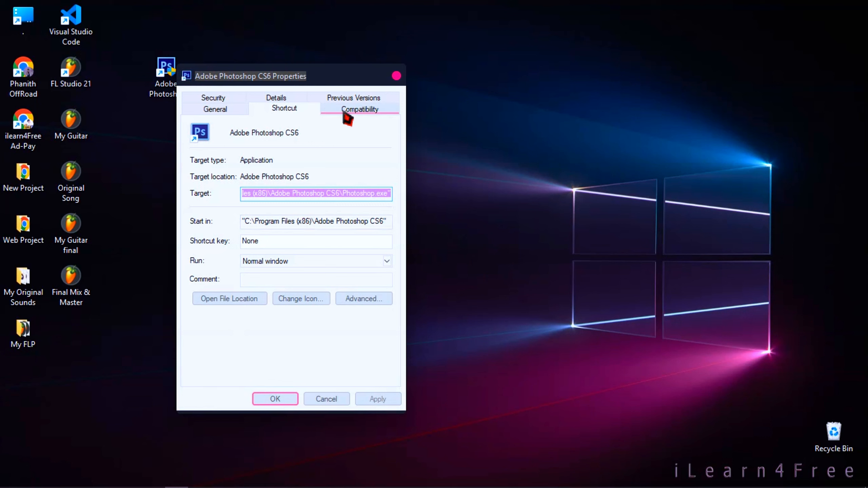
pyautogui.click(359, 108)
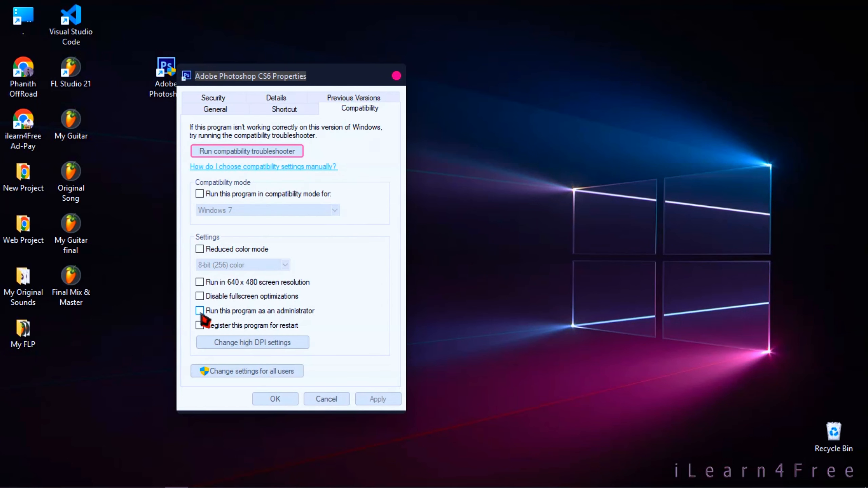
pyautogui.click(199, 310)
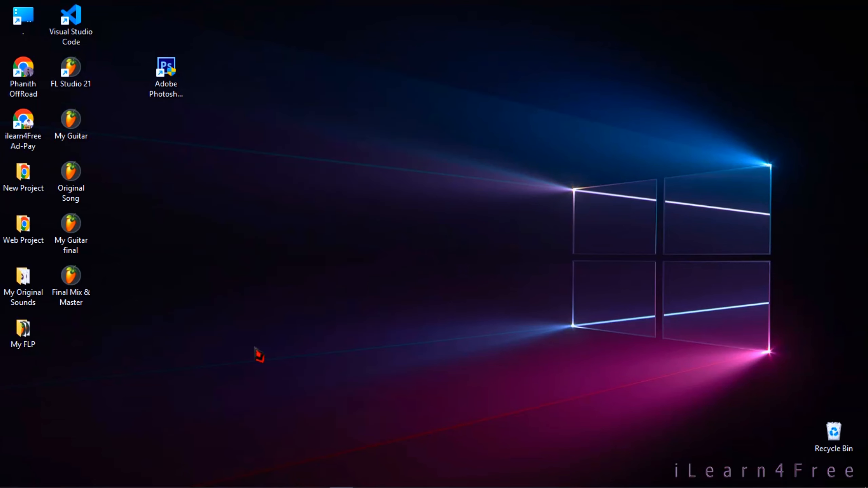
# Run regedit.exe from the Win+R Run dialog.
pyautogui.press('Win+R')
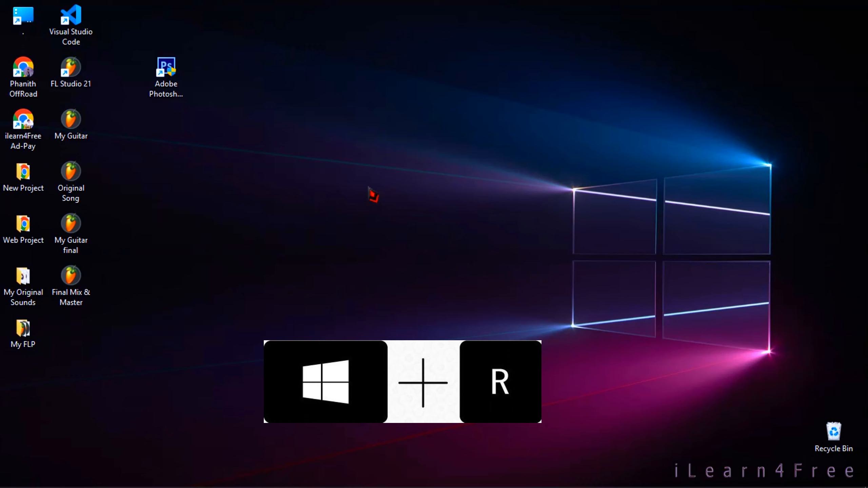
pyautogui.press('Win+r')
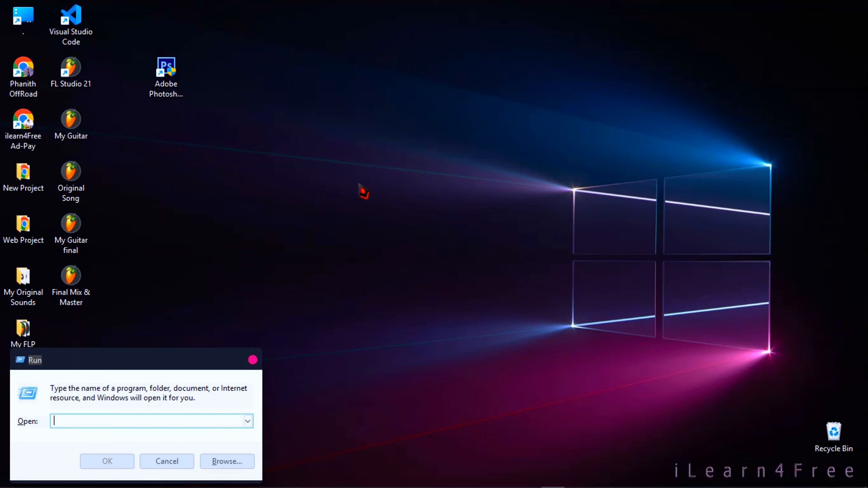
pyautogui.moveTo(34, 359); pyautogui.dragTo(201, 198)
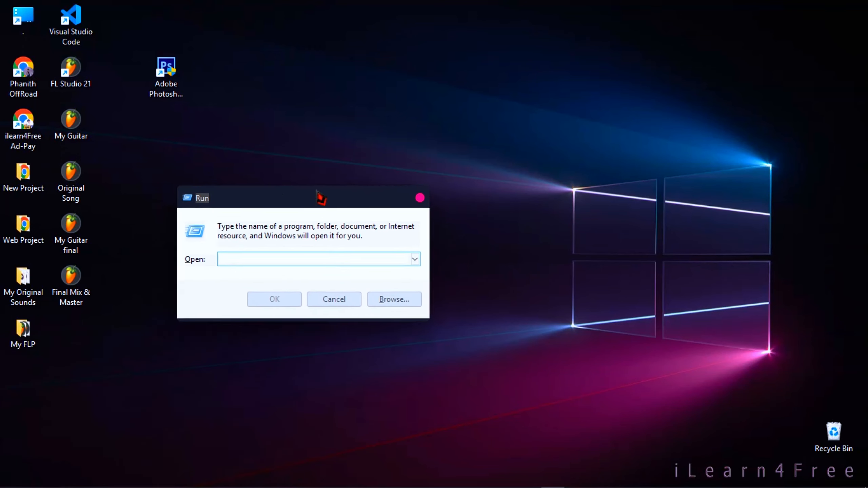
pyautogui.write('regedit.exe')
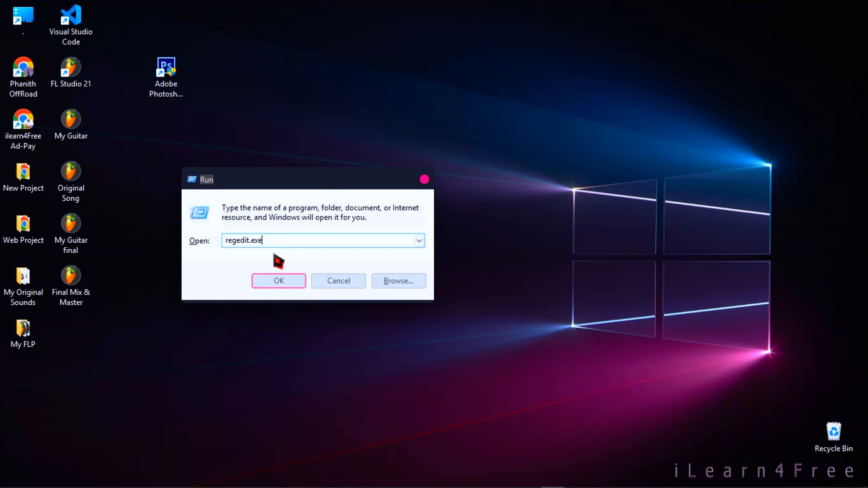
pyautogui.click(279, 280)
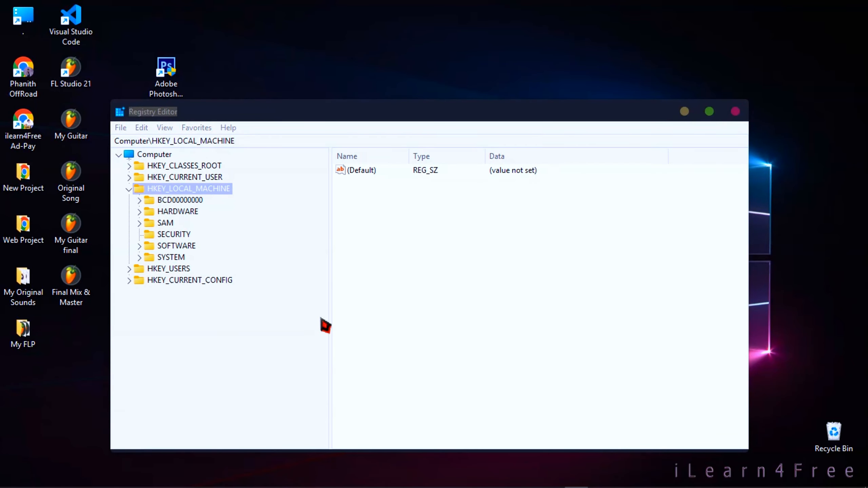
# Expand HKEY_LOCAL_MACHINE > SOFTWARE and scroll down through Microsoft's subkeys toward Windows.
pyautogui.click(129, 188)
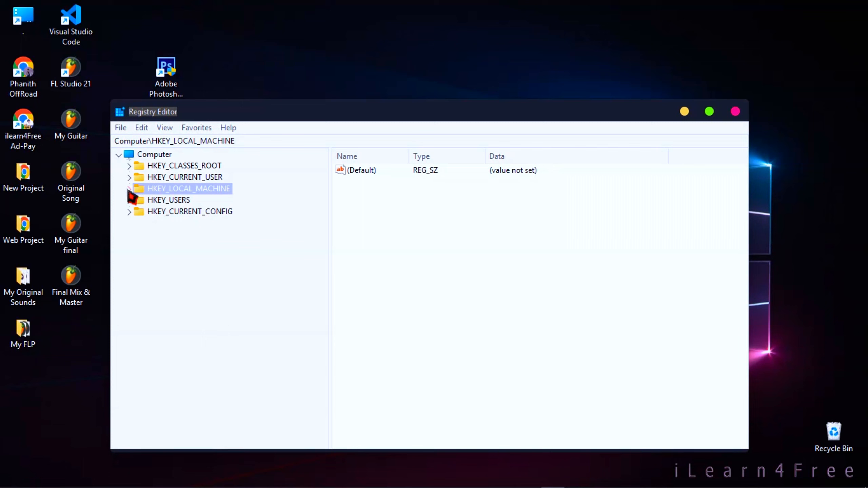
pyautogui.click(130, 189)
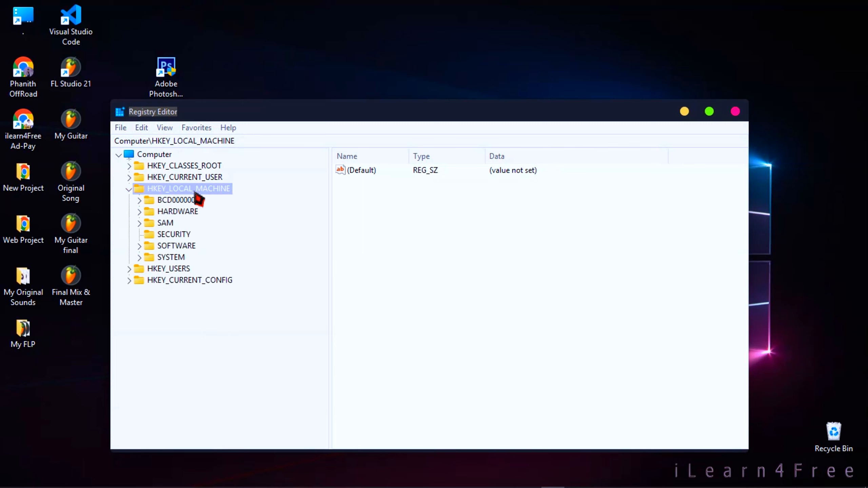
pyautogui.click(176, 246)
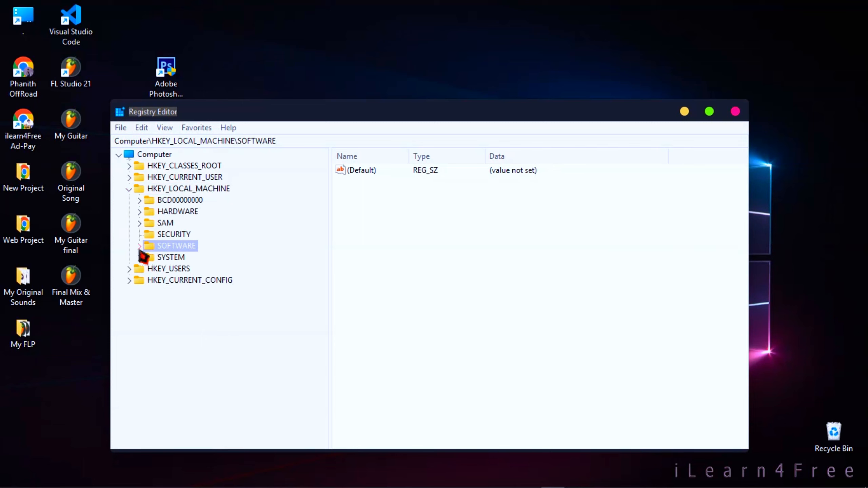
pyautogui.click(140, 246)
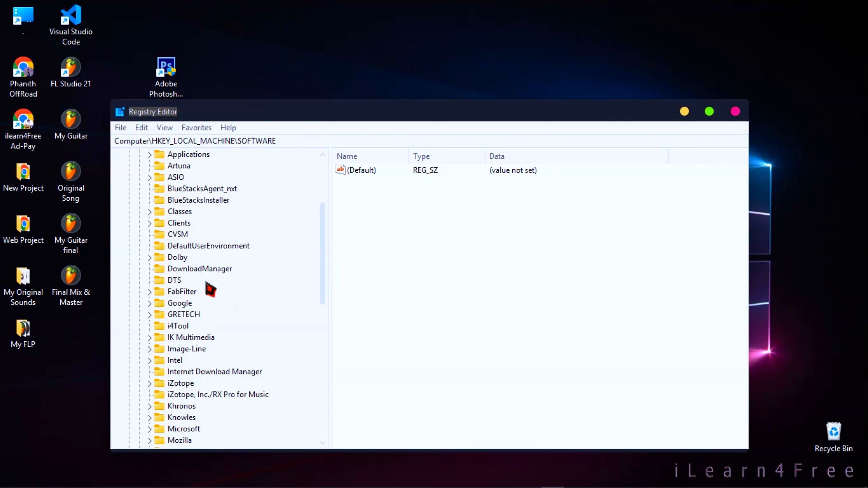
pyautogui.scroll(-3)
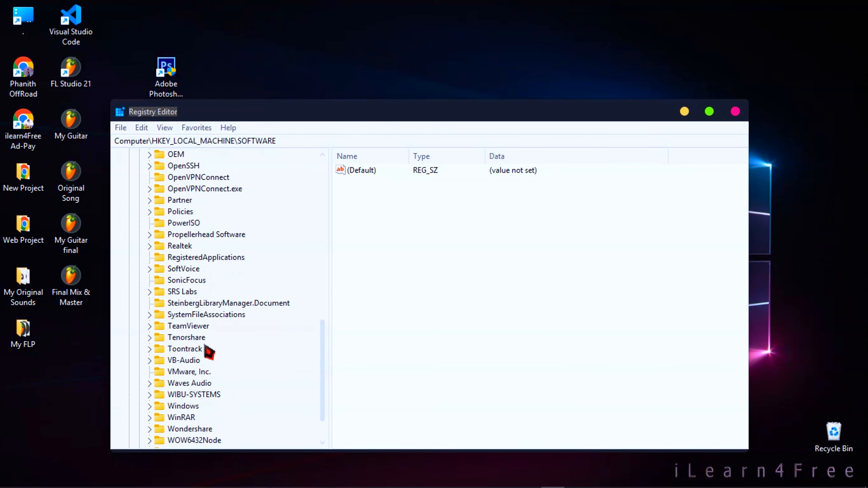
pyautogui.scroll(-3)
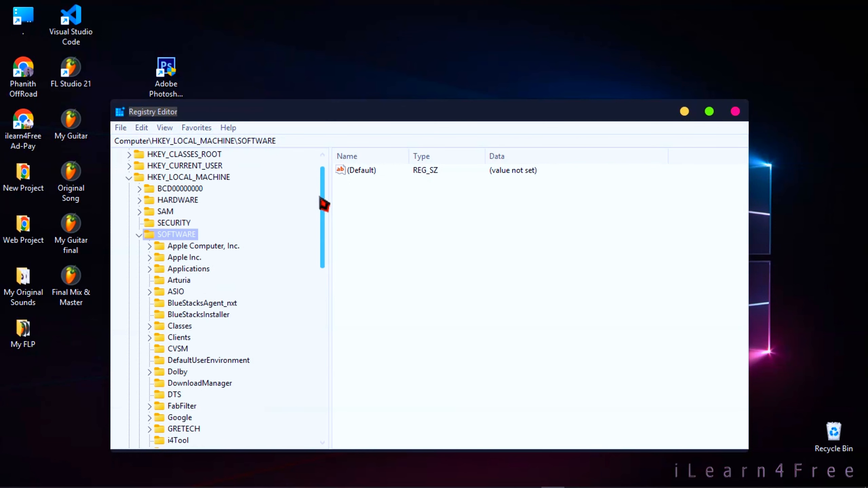
pyautogui.scroll(-3)
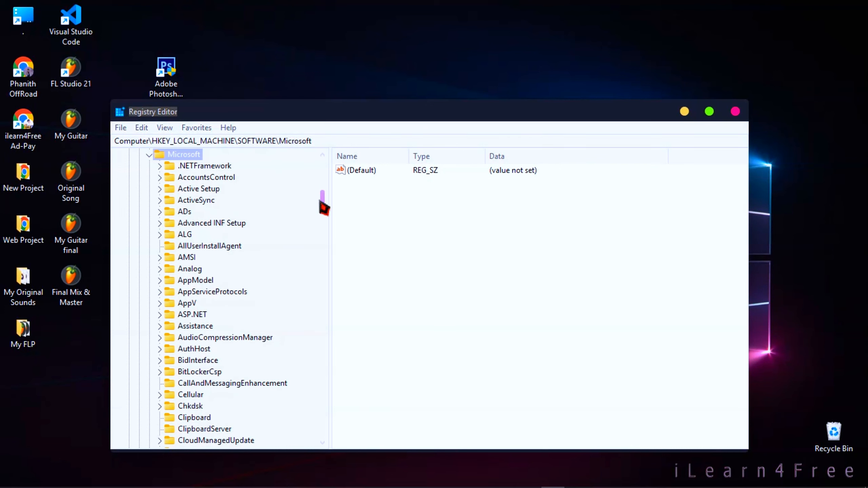
pyautogui.scroll(-3)
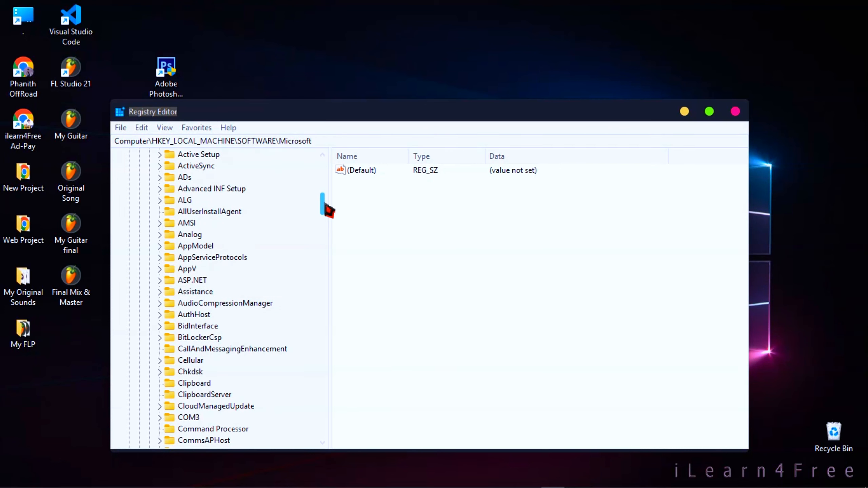
pyautogui.scroll(-3)
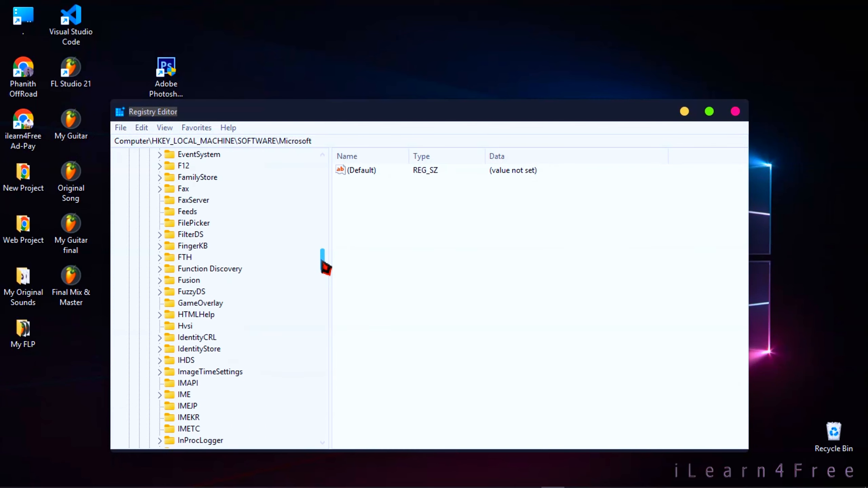
pyautogui.scroll(-3)
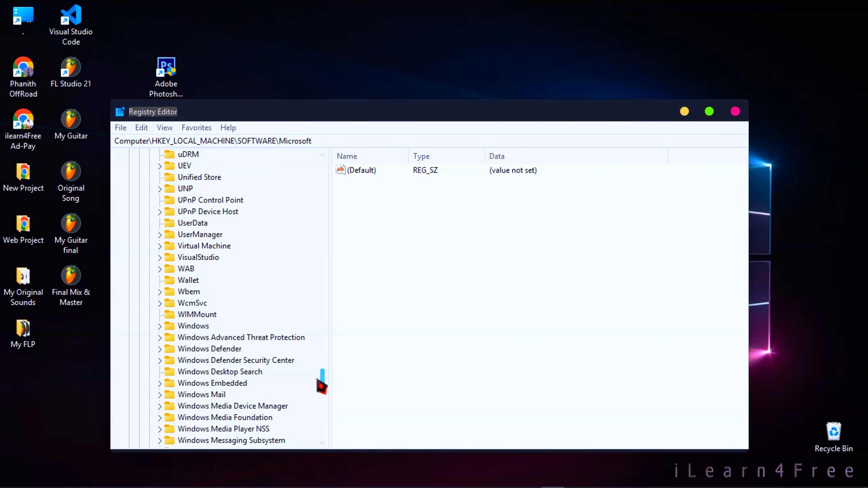
# Navigate to Windows\CurrentVersion\Policies\System and select the EnableLUA value.
pyautogui.click(193, 326)
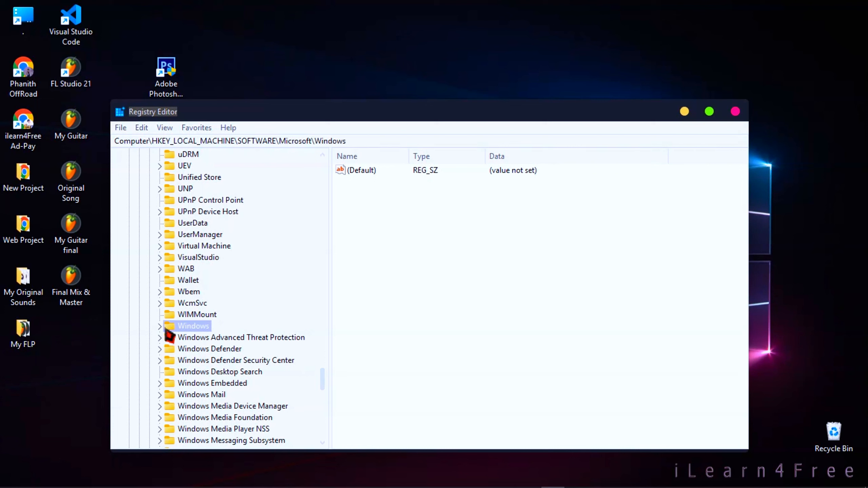
pyautogui.click(159, 326)
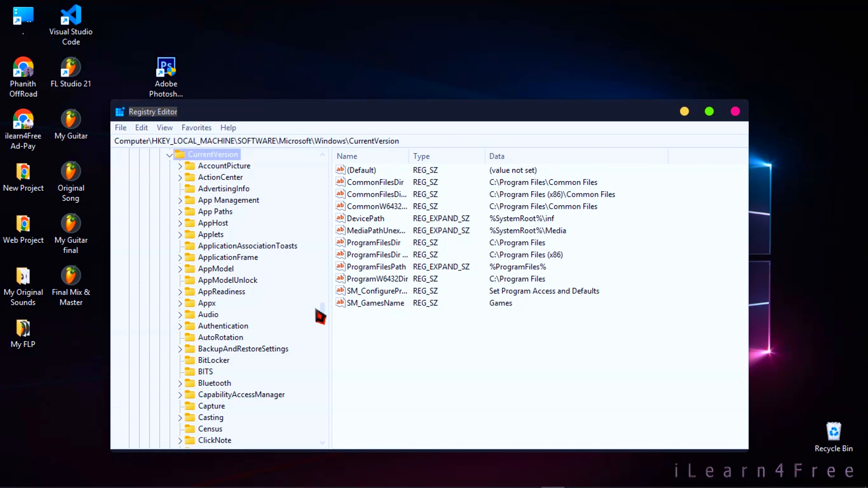
pyautogui.scroll(-3)
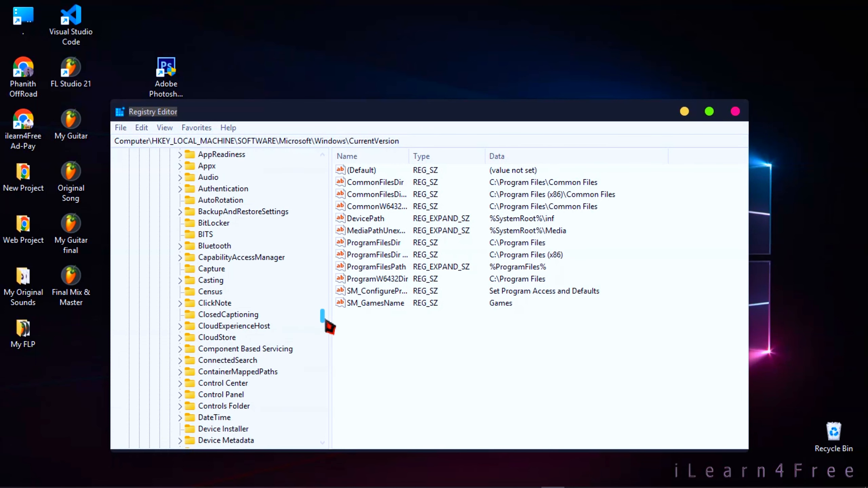
pyautogui.scroll(-3)
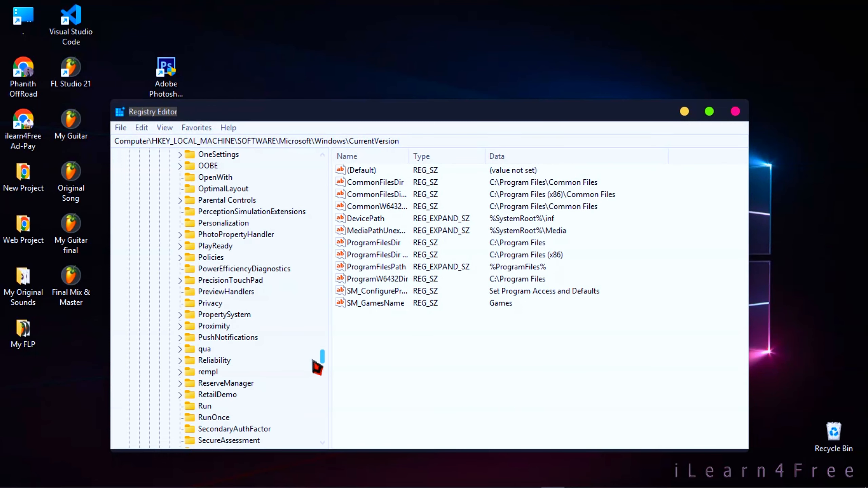
pyautogui.click(210, 258)
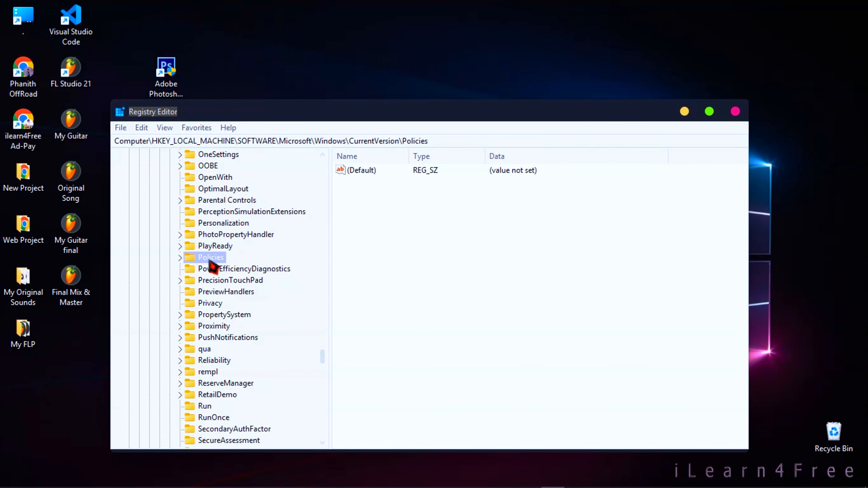
pyautogui.click(180, 257)
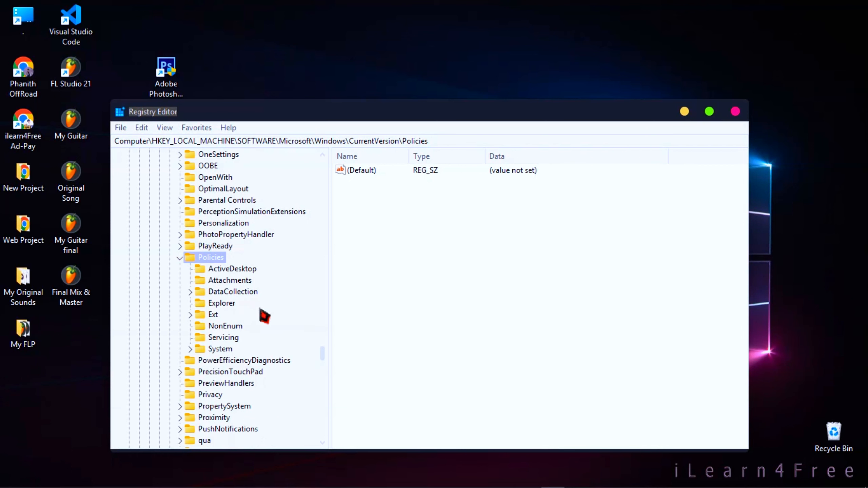
pyautogui.moveTo(217, 358)
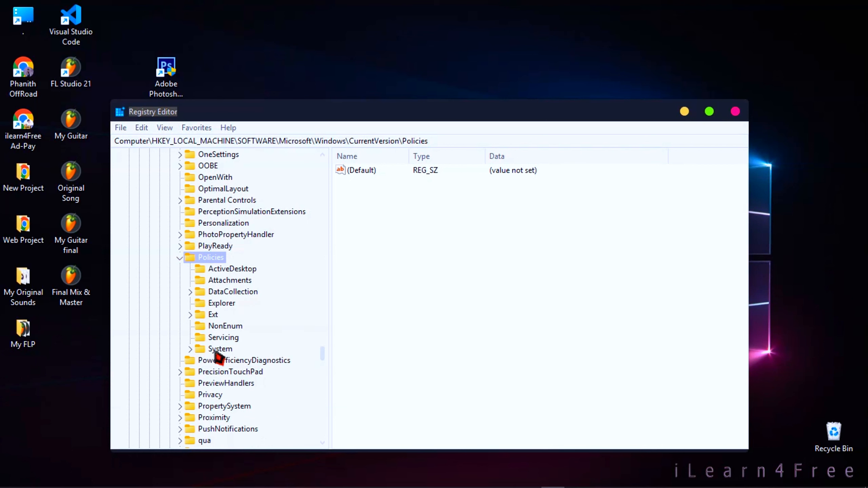
pyautogui.click(220, 349)
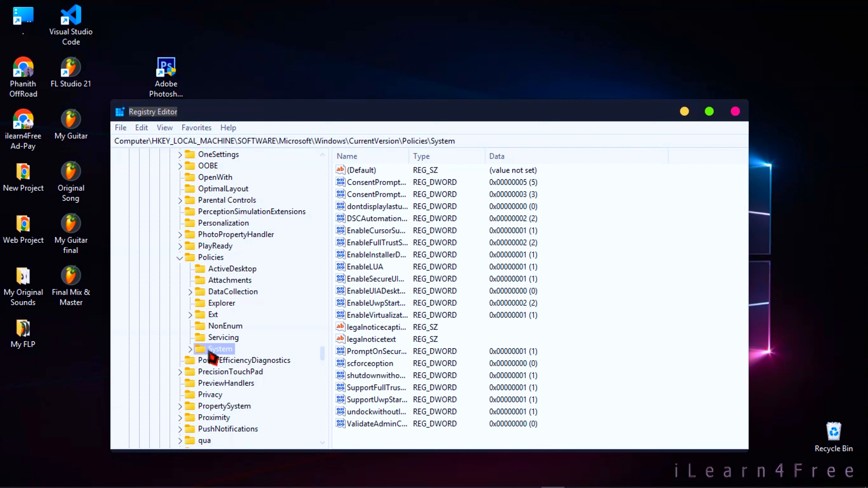
pyautogui.moveTo(519, 353)
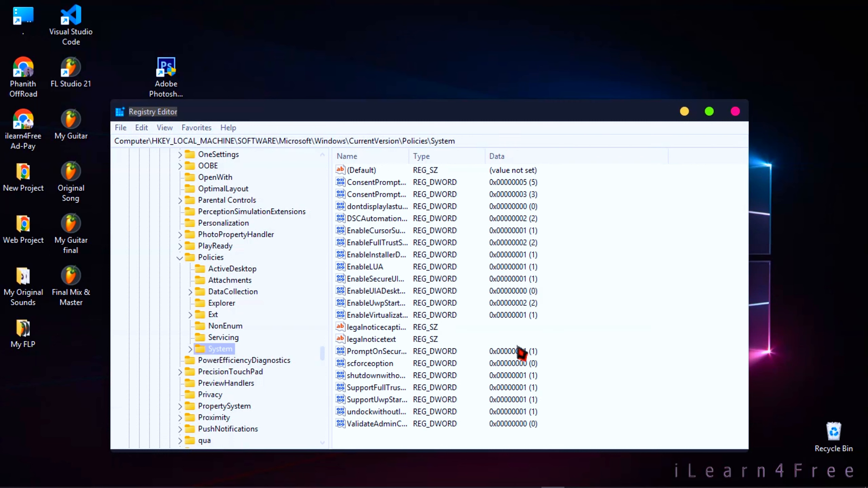
pyautogui.moveTo(439, 301)
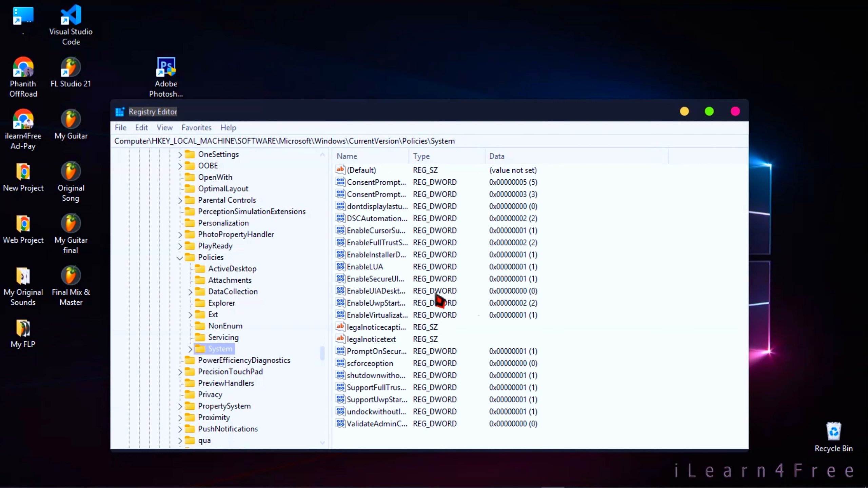
pyautogui.click(365, 267)
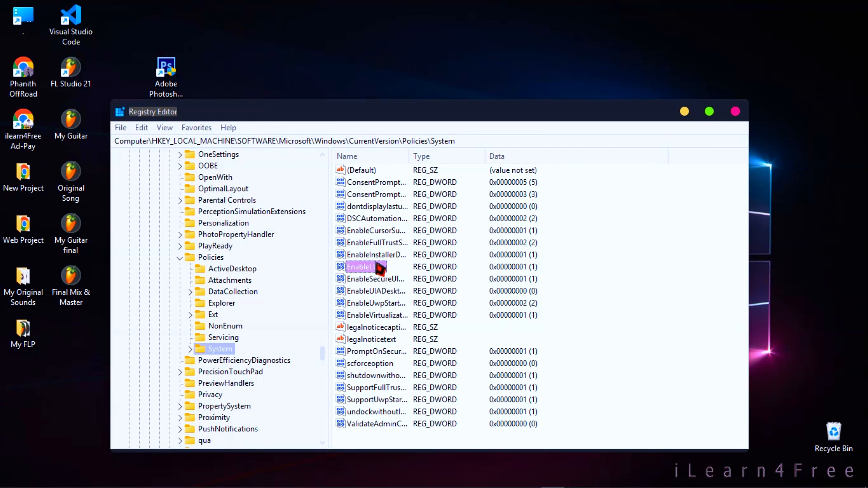
# Change EnableLUA's value data to 0 and confirm.
pyautogui.doubleClick(363, 266)
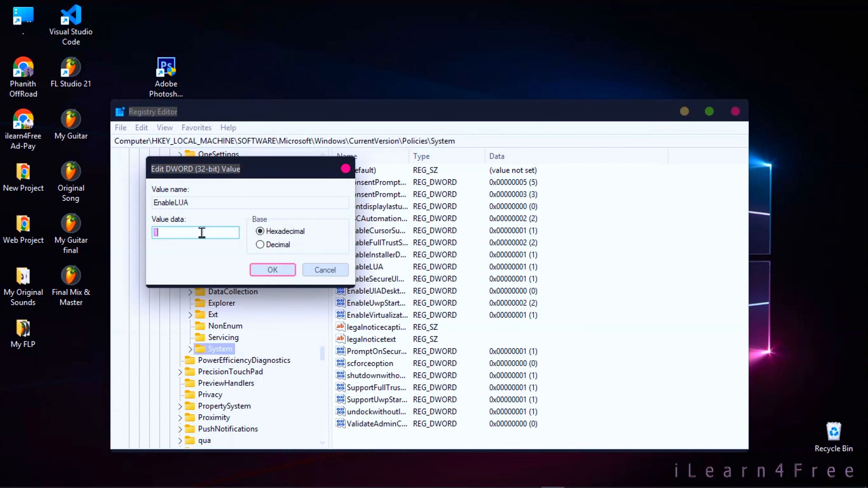
pyautogui.write('0')
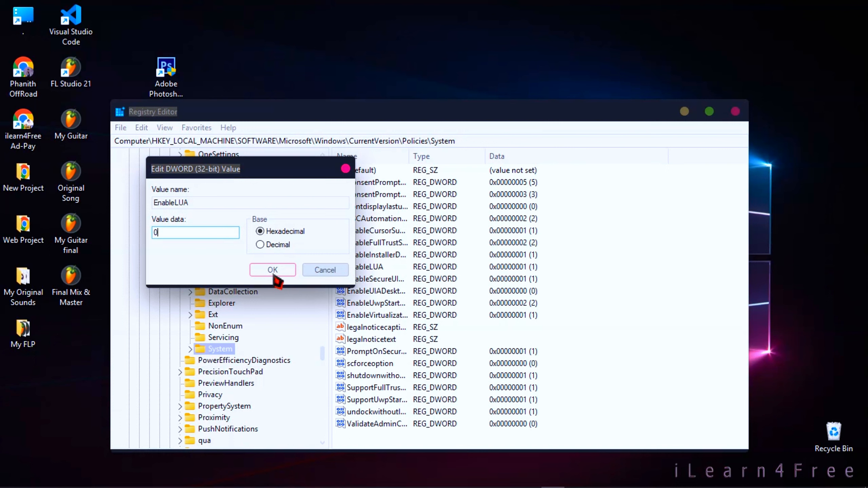
pyautogui.click(272, 270)
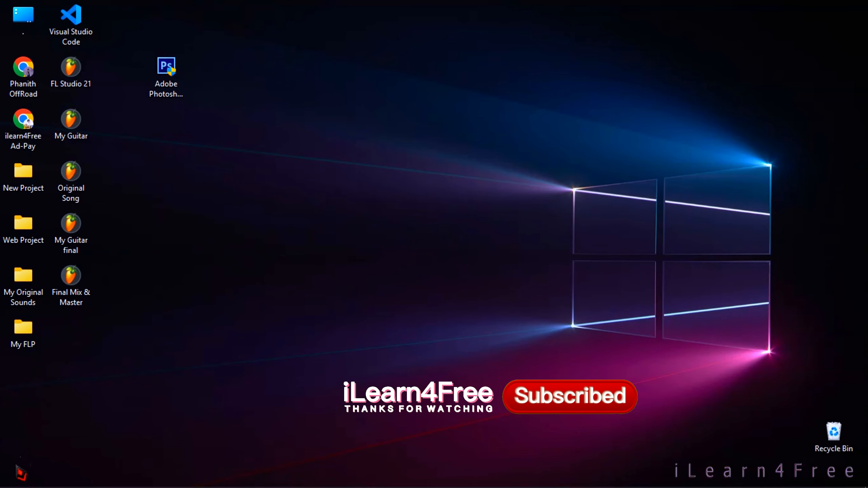
pyautogui.click(18, 476)
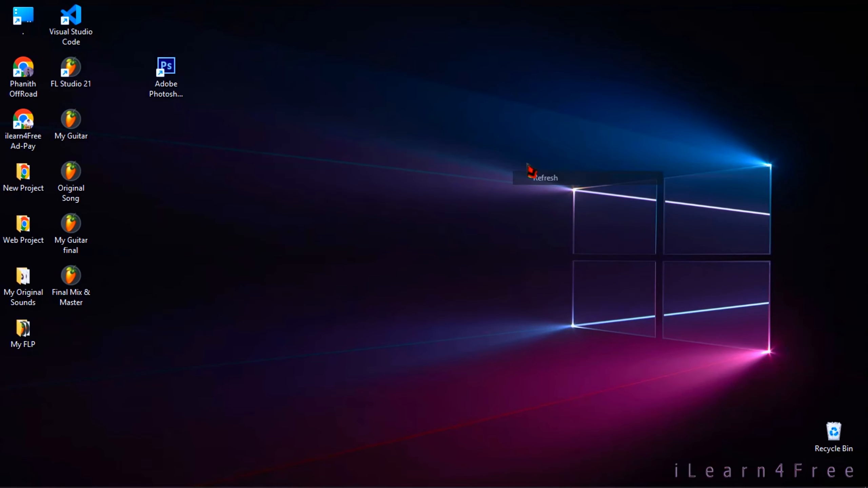
pyautogui.moveTo(446, 200)
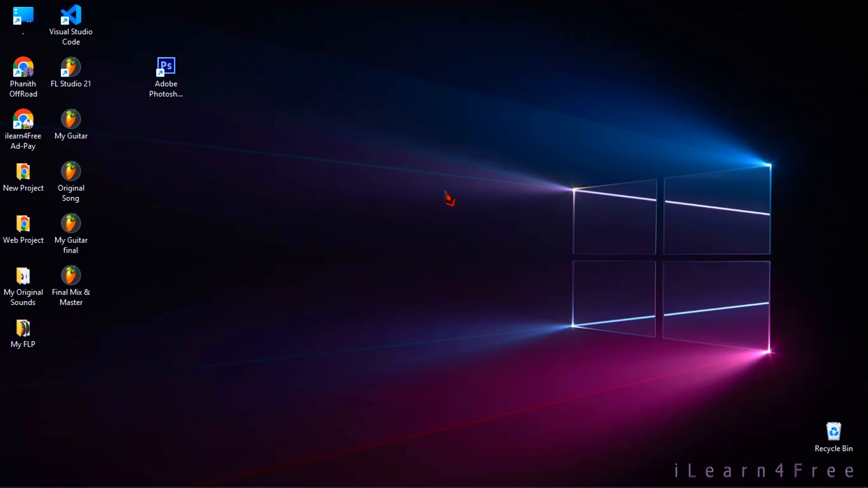
pyautogui.click(166, 66)
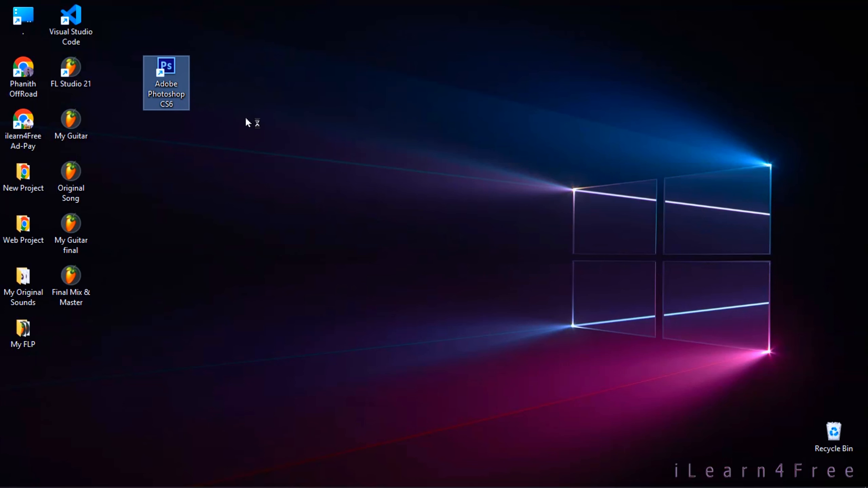
# Launch Photoshop CS6 from its desktop shortcut.
pyautogui.doubleClick(166, 68)
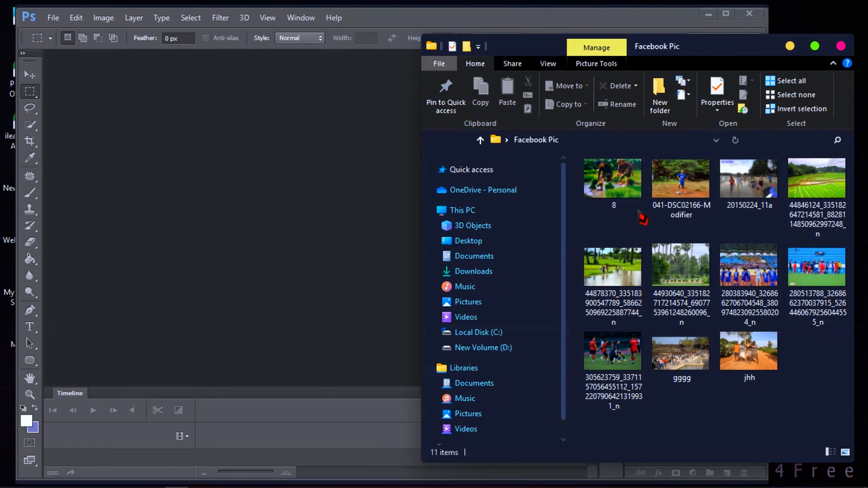
# Open photo 8 by dragging it in, then shrink the terraced field photo into the bottom centre.
pyautogui.moveTo(612, 177); pyautogui.dragTo(231, 108)
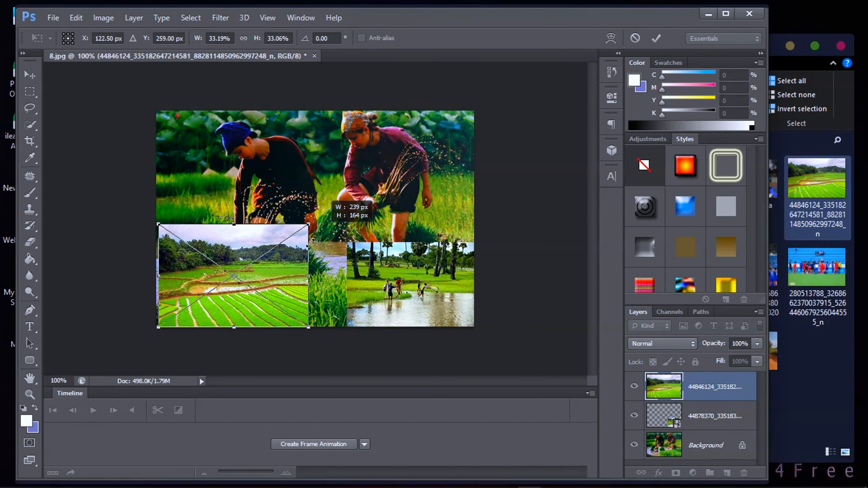
pyautogui.moveTo(232, 276); pyautogui.dragTo(291, 290)
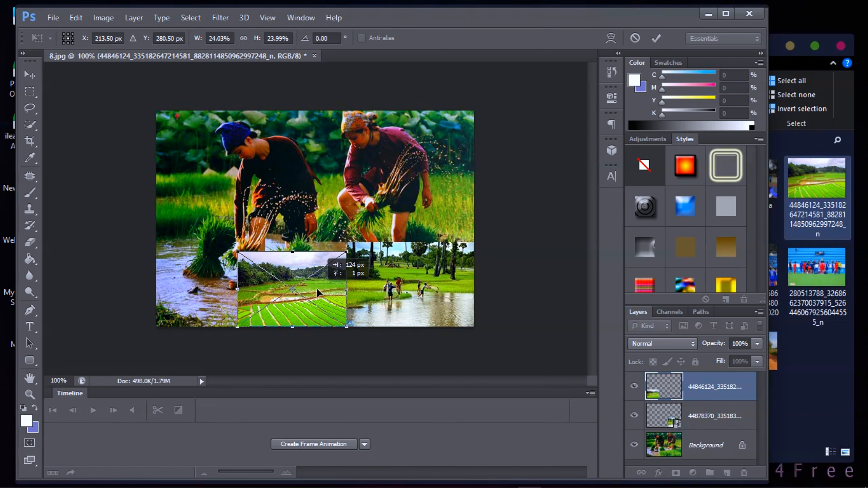